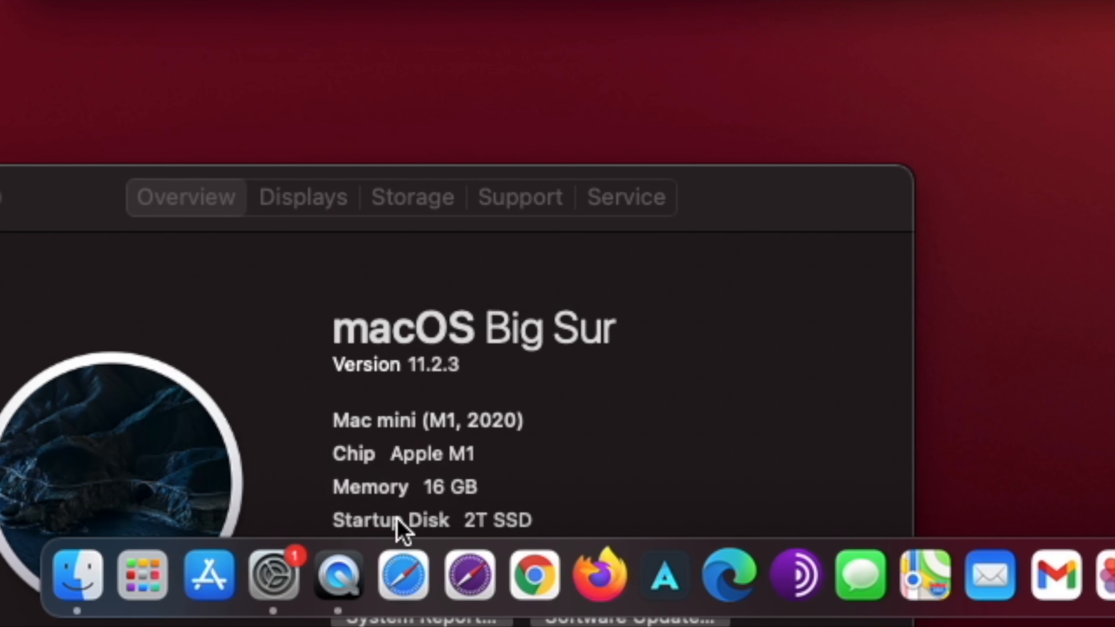
{"action": "mouse_move", "coordinate": [490, 529]}
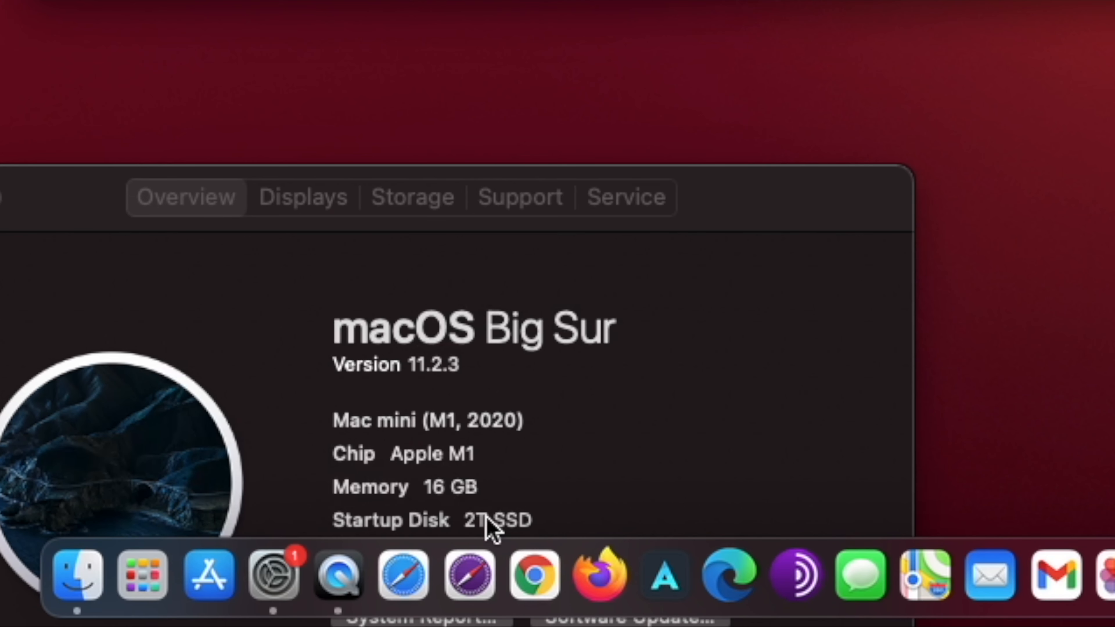
{"action": "mouse_move", "coordinate": [412, 532]}
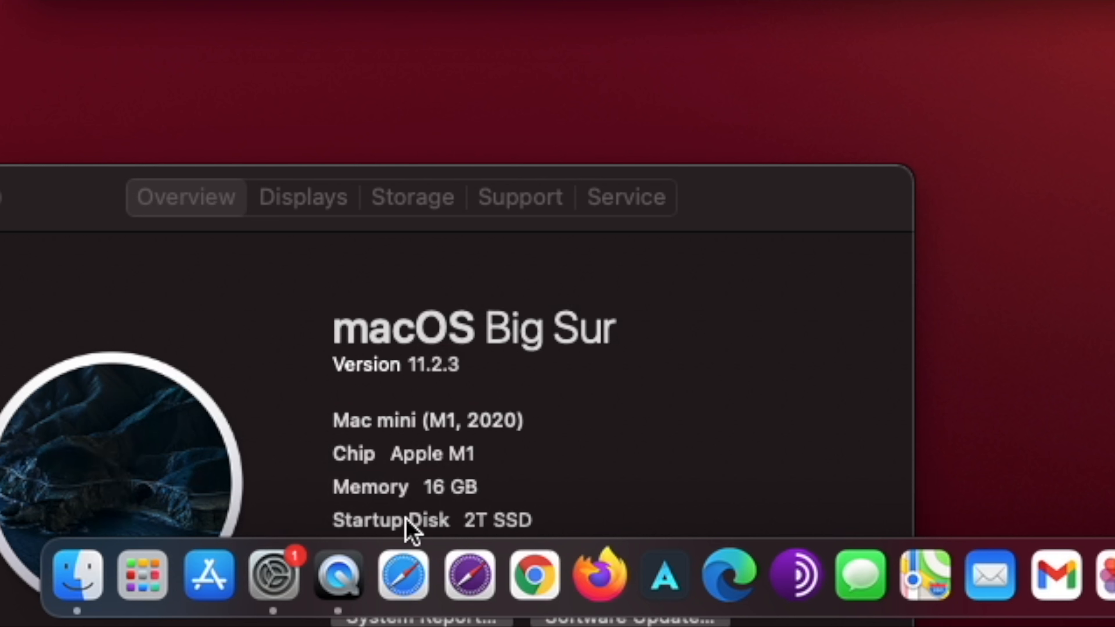
{"action": "mouse_move", "coordinate": [498, 529]}
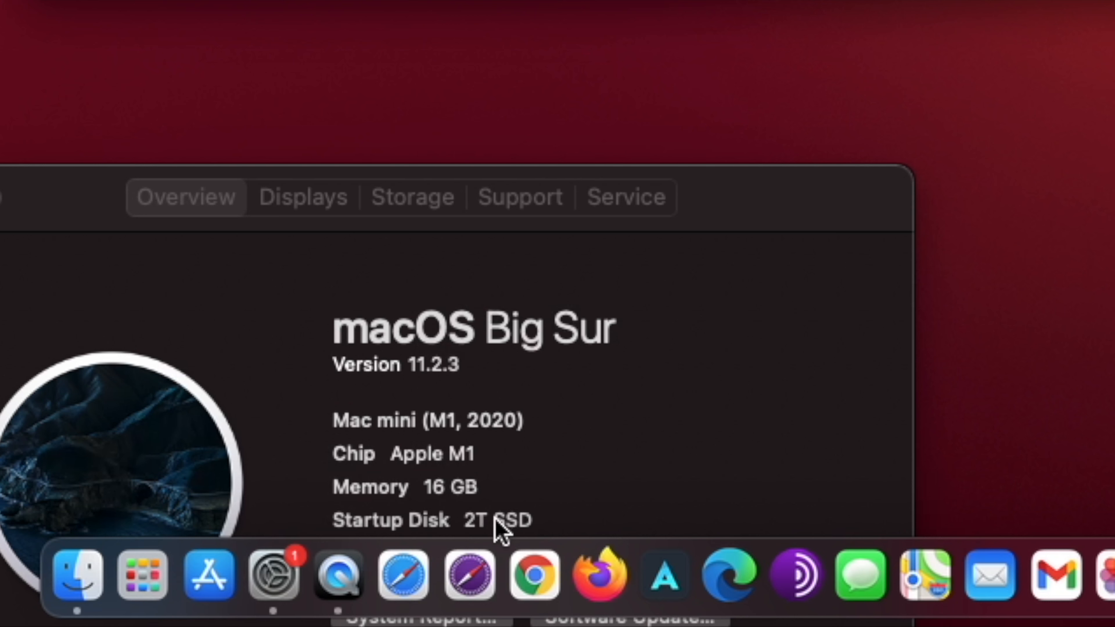
{"action": "mouse_move", "coordinate": [491, 533]}
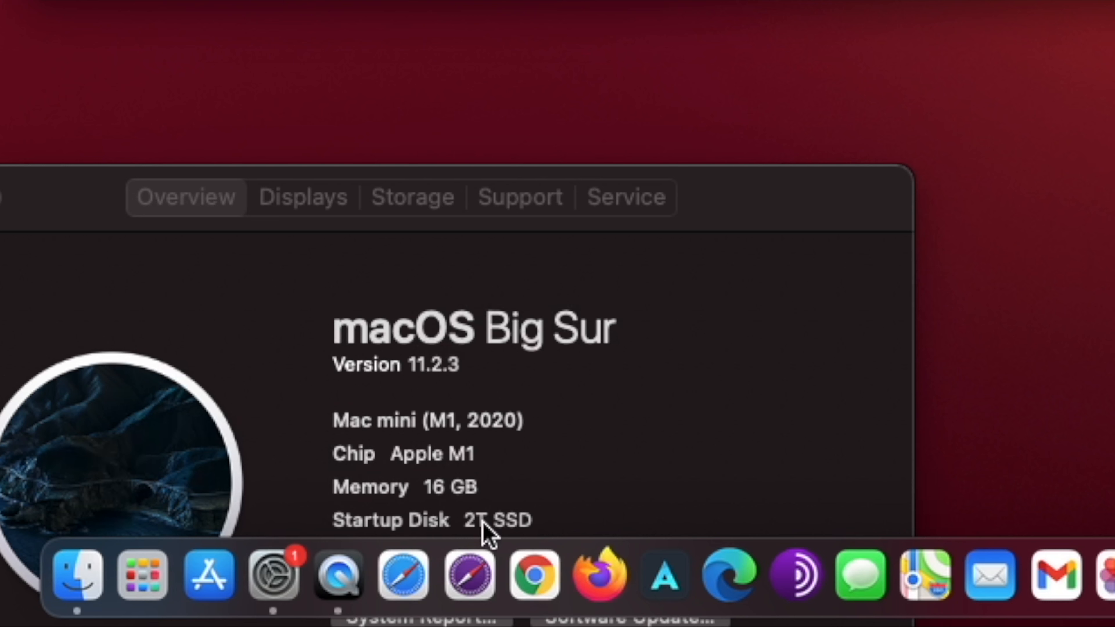
{"action": "mouse_move", "coordinate": [455, 532]}
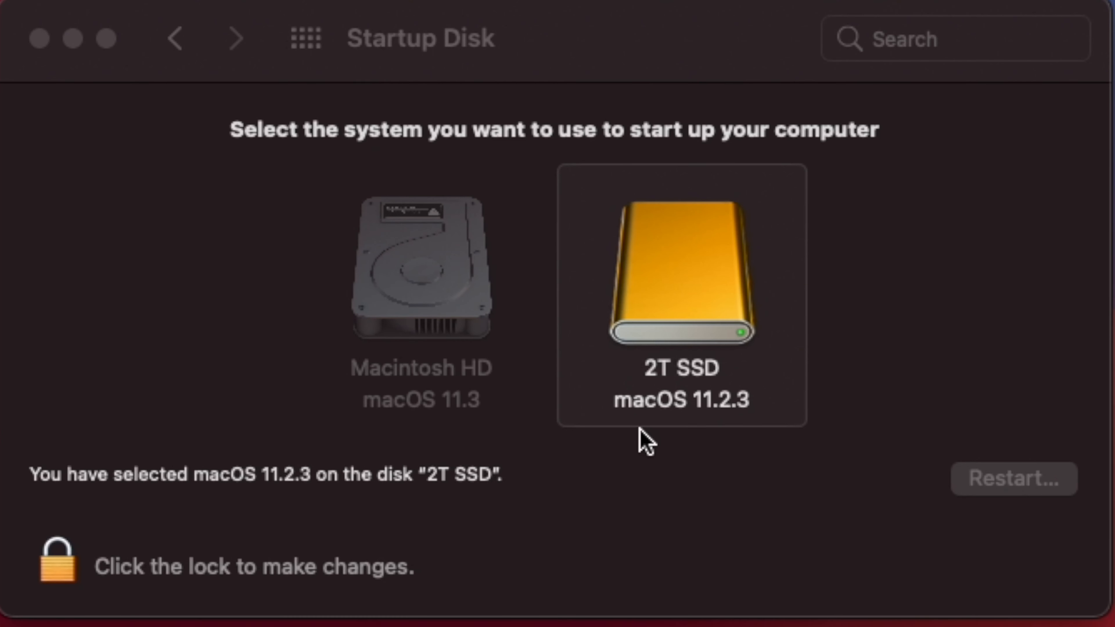
{"action": "mouse_move", "coordinate": [722, 447]}
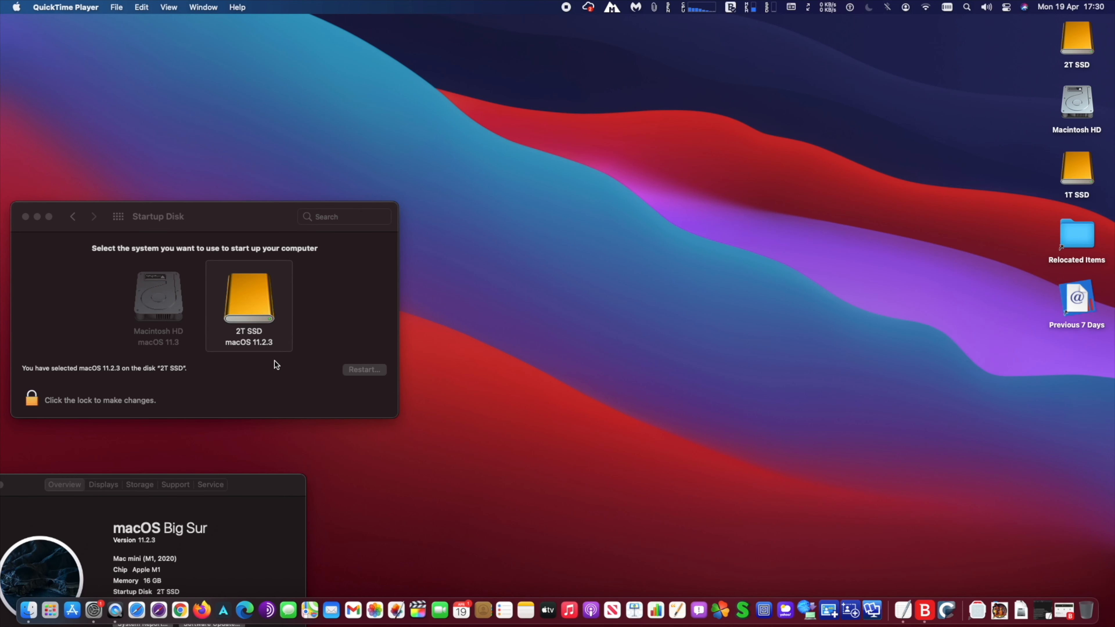
{"action": "mouse_move", "coordinate": [1084, 80]}
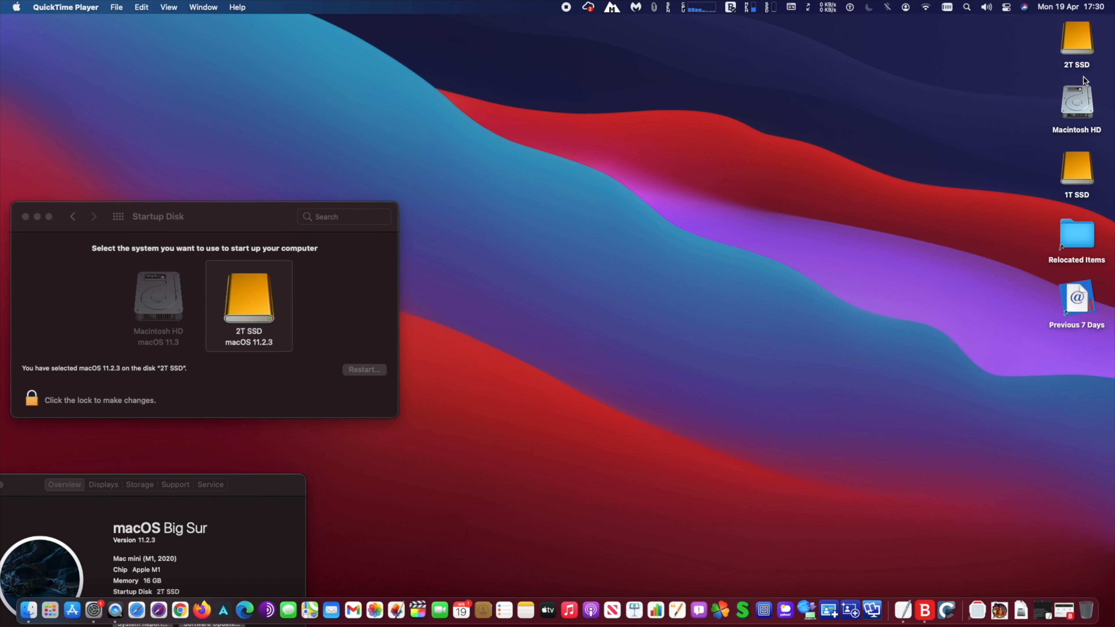
{"action": "mouse_move", "coordinate": [1075, 78]}
{"action": "type", "text": "ter"}
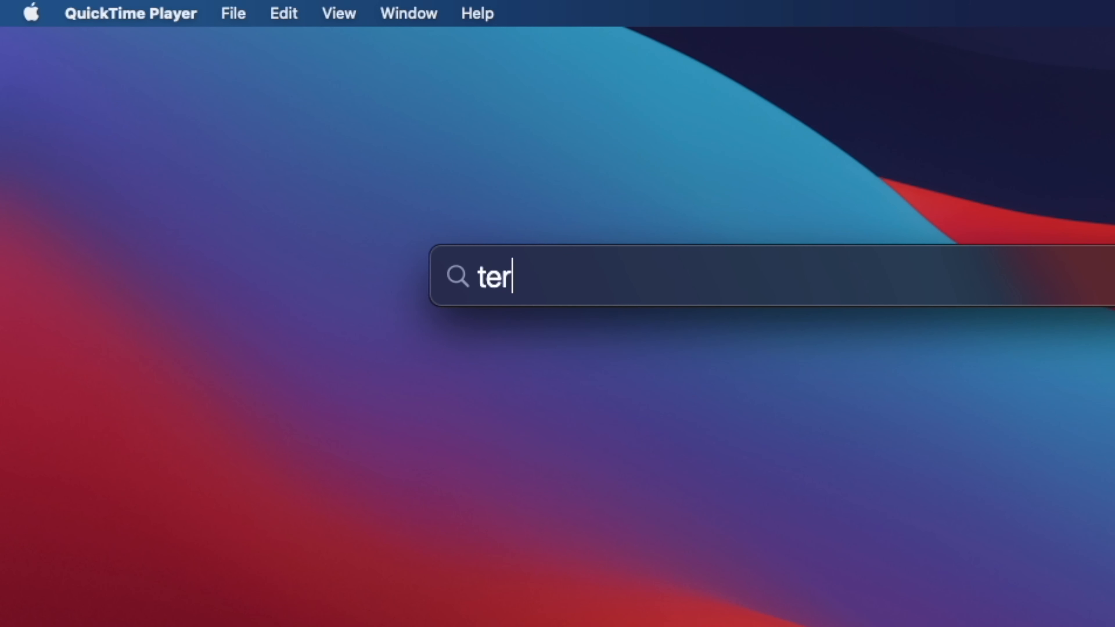
Run softwareupdate --fetch-full-installer in Terminal to download the full macOS installer.
{"action": "type", "text": "minal"}
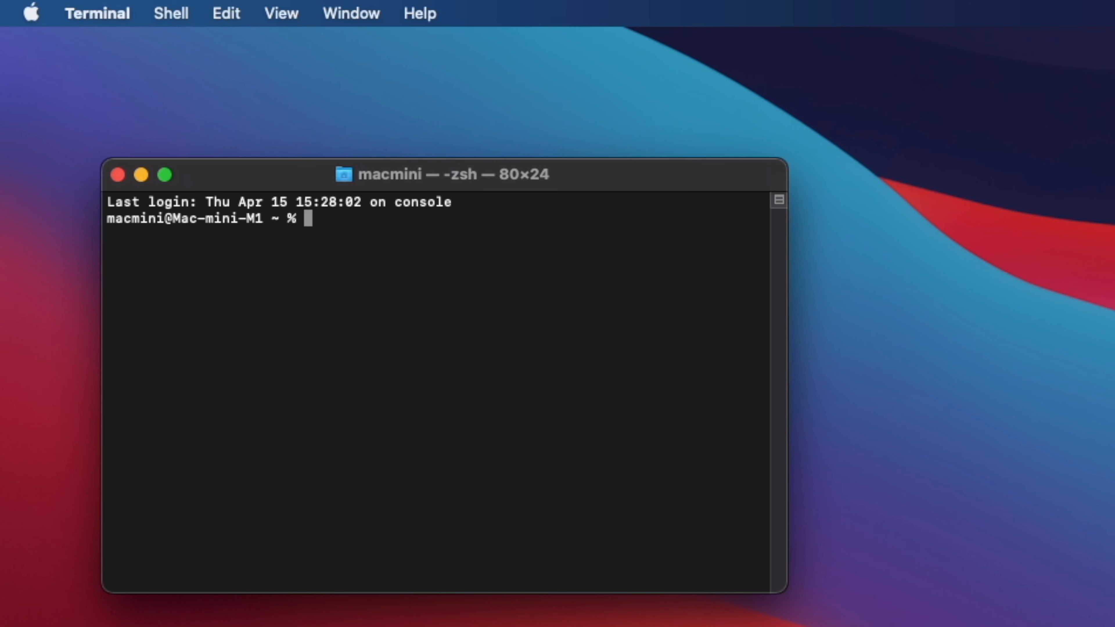
{"action": "mouse_move", "coordinate": [500, 260]}
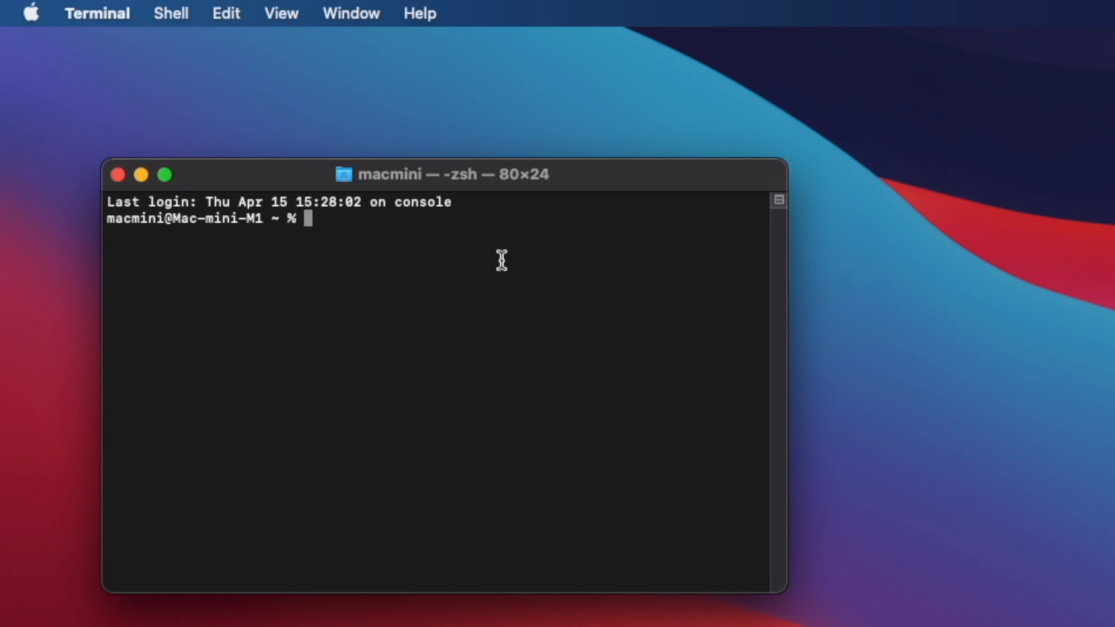
{"action": "mouse_move", "coordinate": [468, 253]}
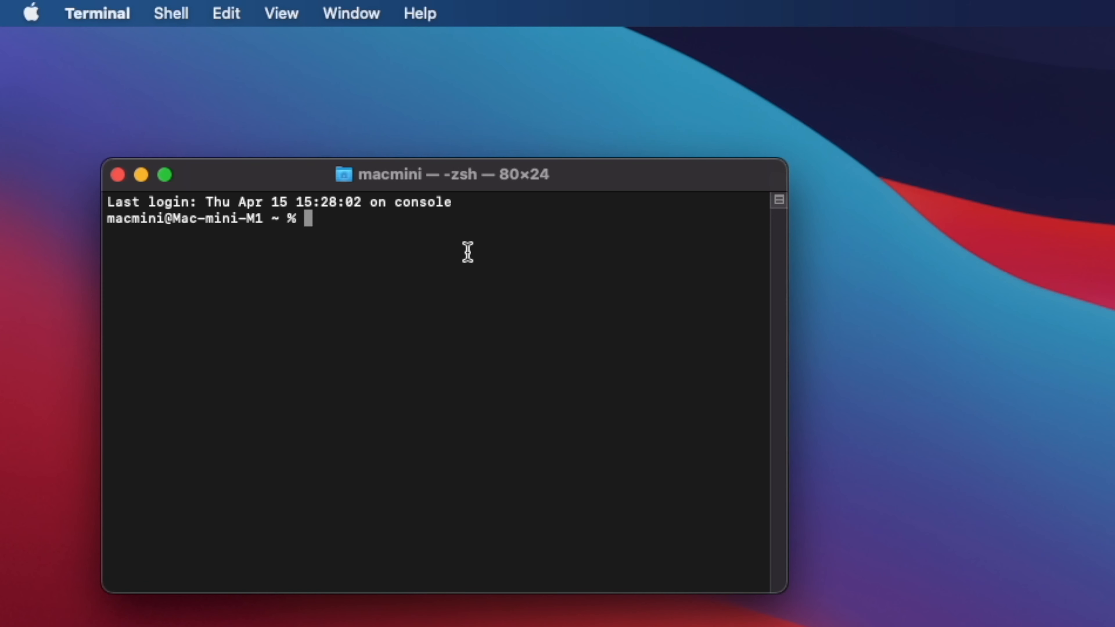
{"action": "type", "text": "softwareupdate --fetch-full-installer"}
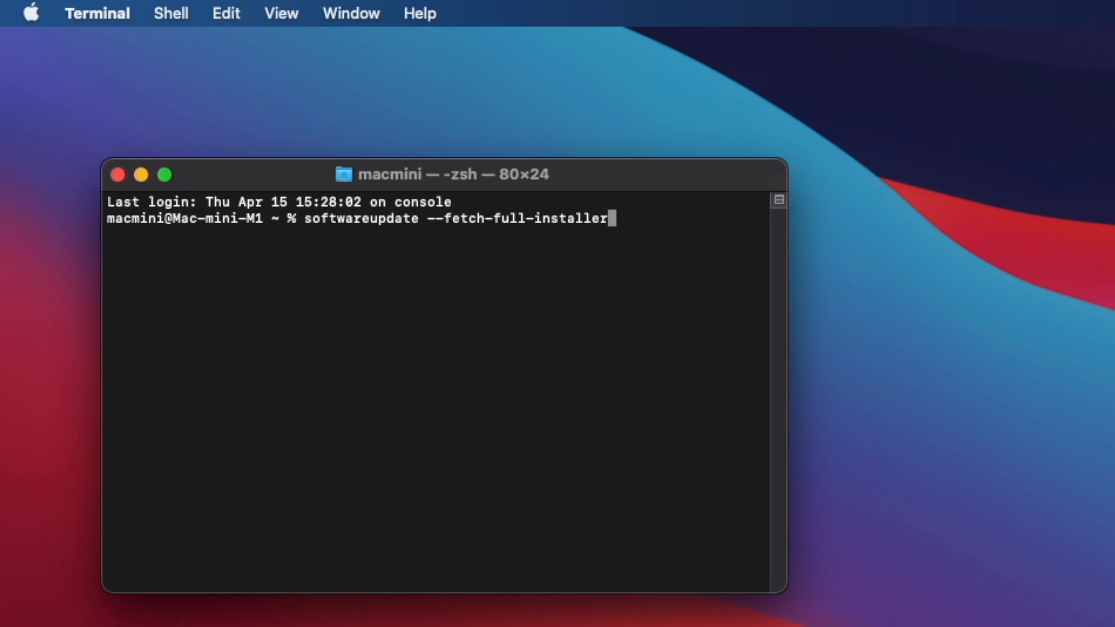
{"action": "key", "text": "Return"}
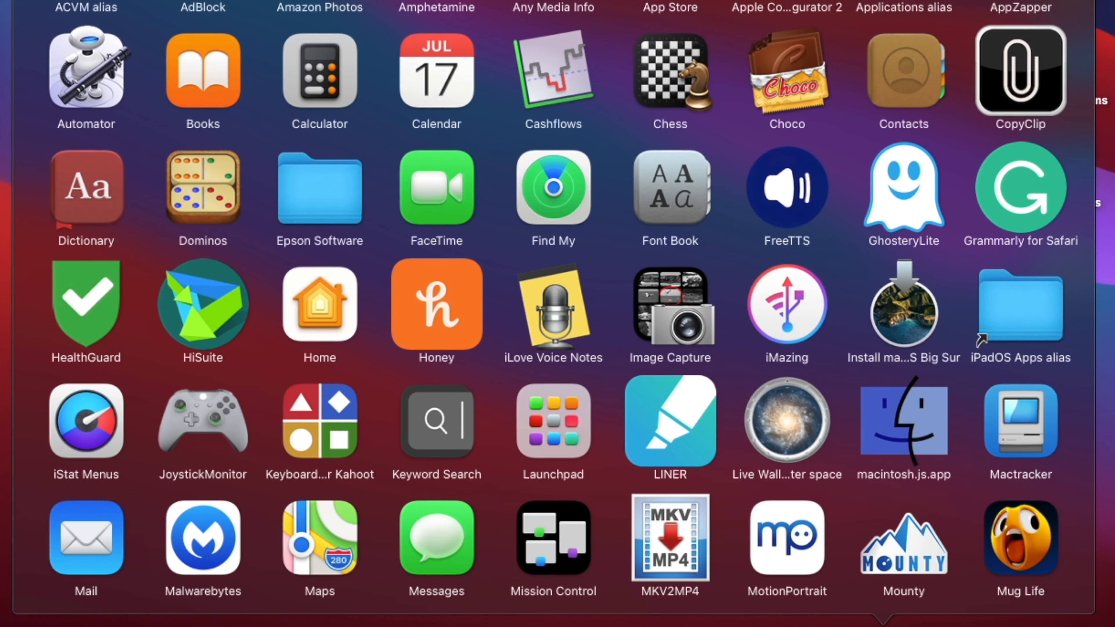
{"action": "mouse_move", "coordinate": [903, 306]}
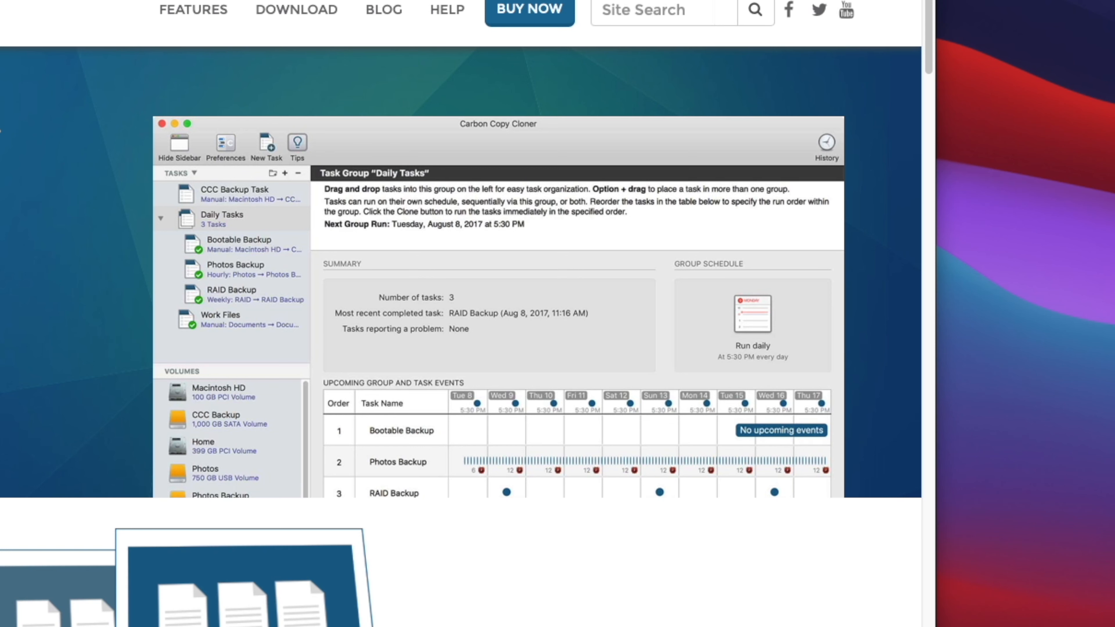
Bring up Spotlight to switch from Launchpad to the Carbon Copy Cloner site.
{"action": "key", "text": "cmd+space"}
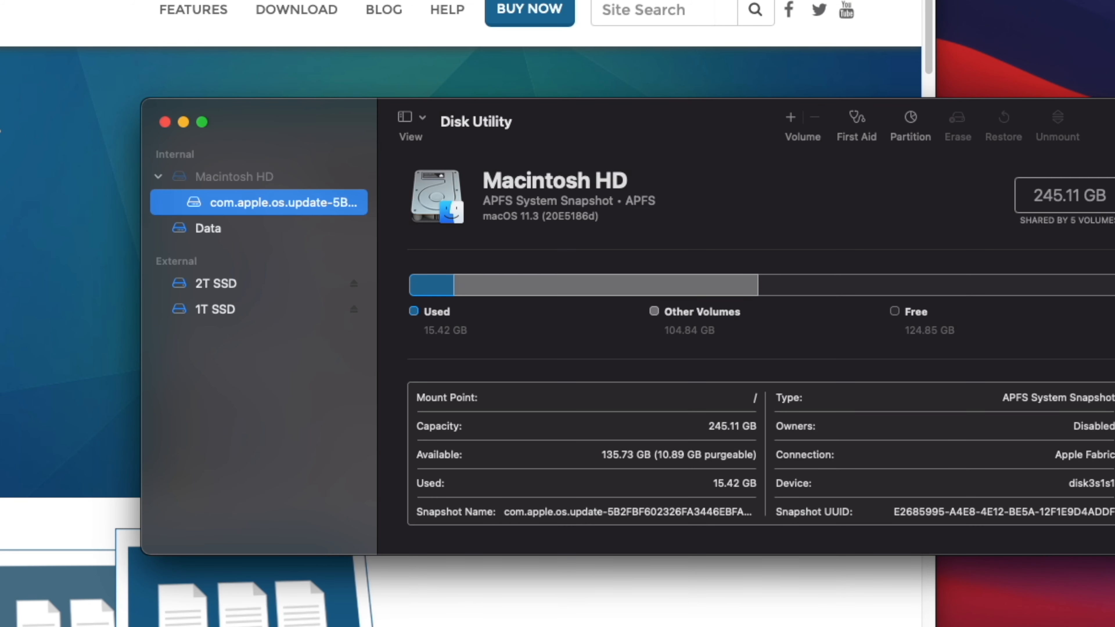
Erase the external 2T SSD as APFS, keeping the name 2T SSD.
{"action": "left_click", "coordinate": [221, 283]}
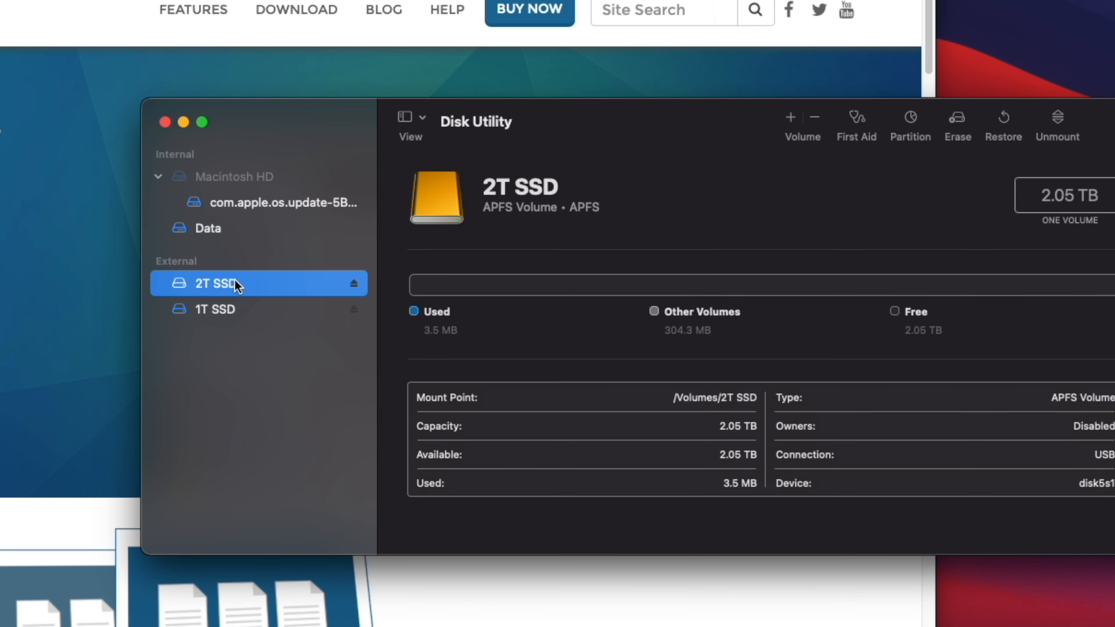
{"action": "left_click", "coordinate": [956, 118]}
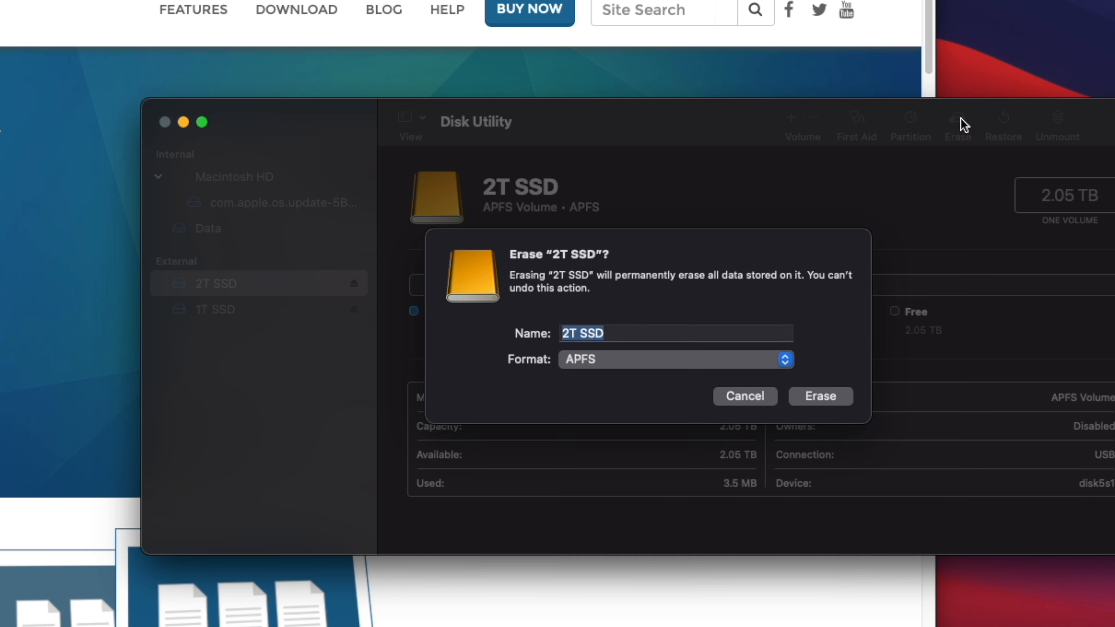
{"action": "left_click", "coordinate": [819, 396]}
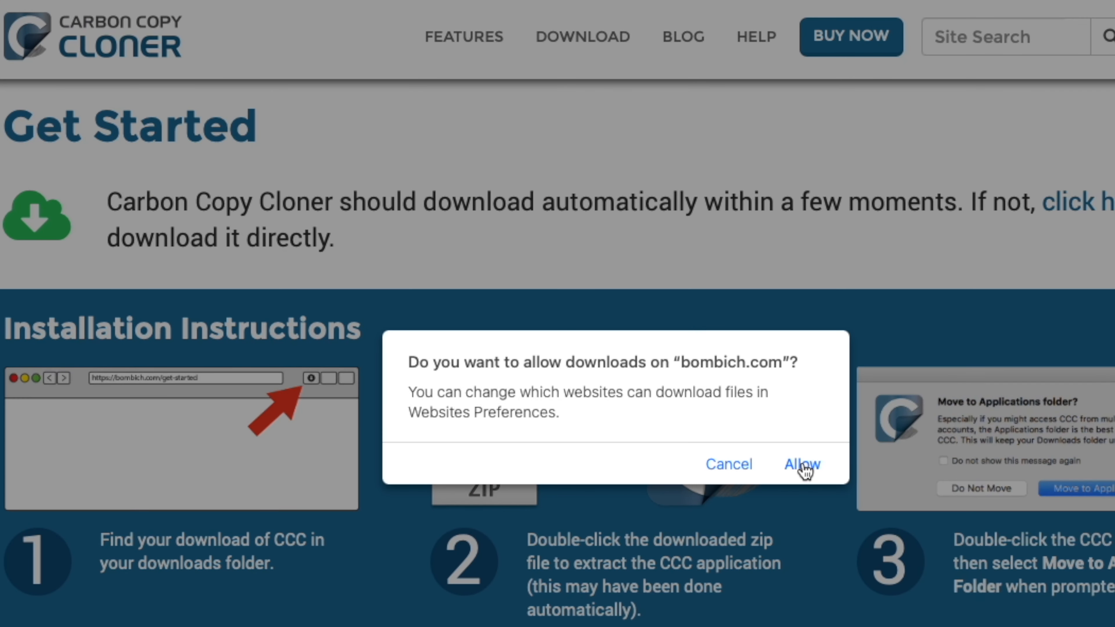
Allow downloads from bombich.com and launch the downloaded Carbon Copy Cloner app.
{"action": "left_click", "coordinate": [802, 463]}
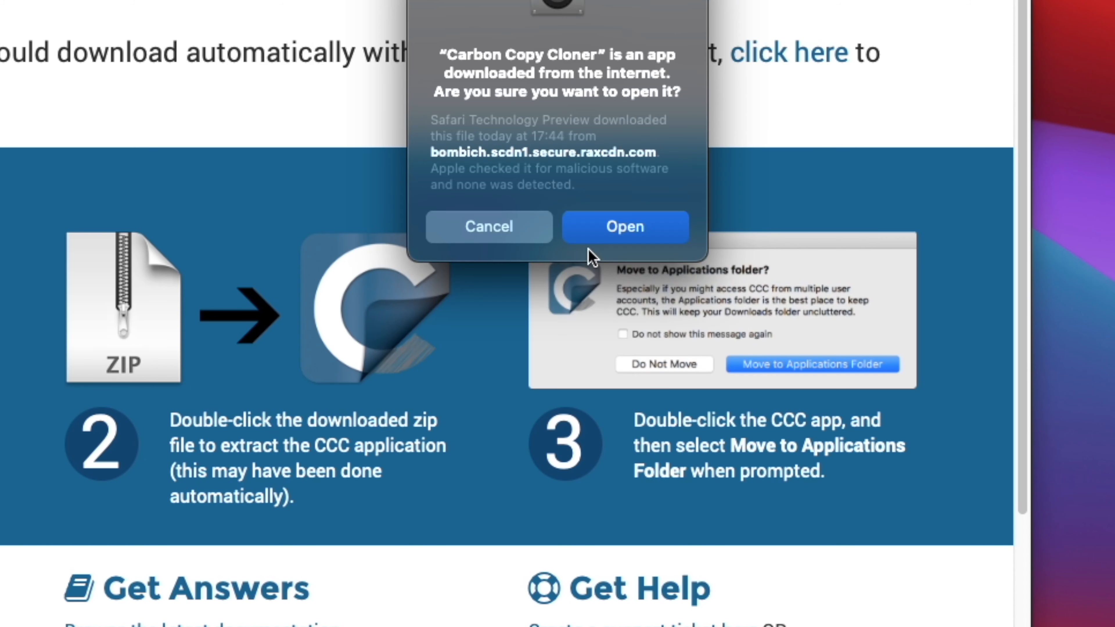
{"action": "left_click", "coordinate": [624, 226]}
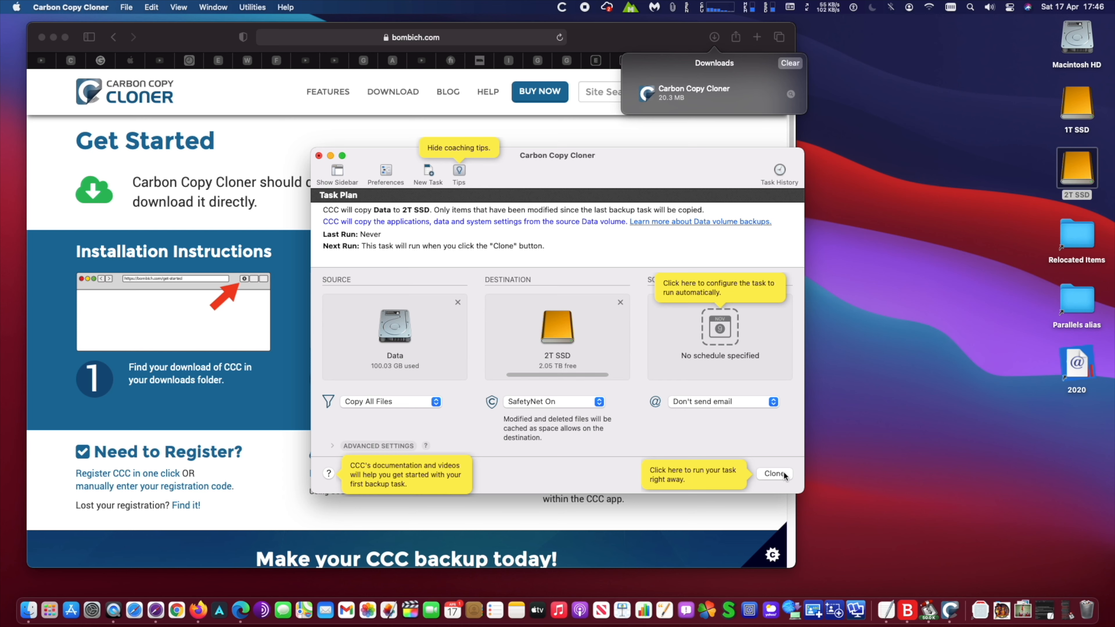
Install CCC's privileged helper tool, authorizing it with the admin password.
{"action": "left_click", "coordinate": [774, 473]}
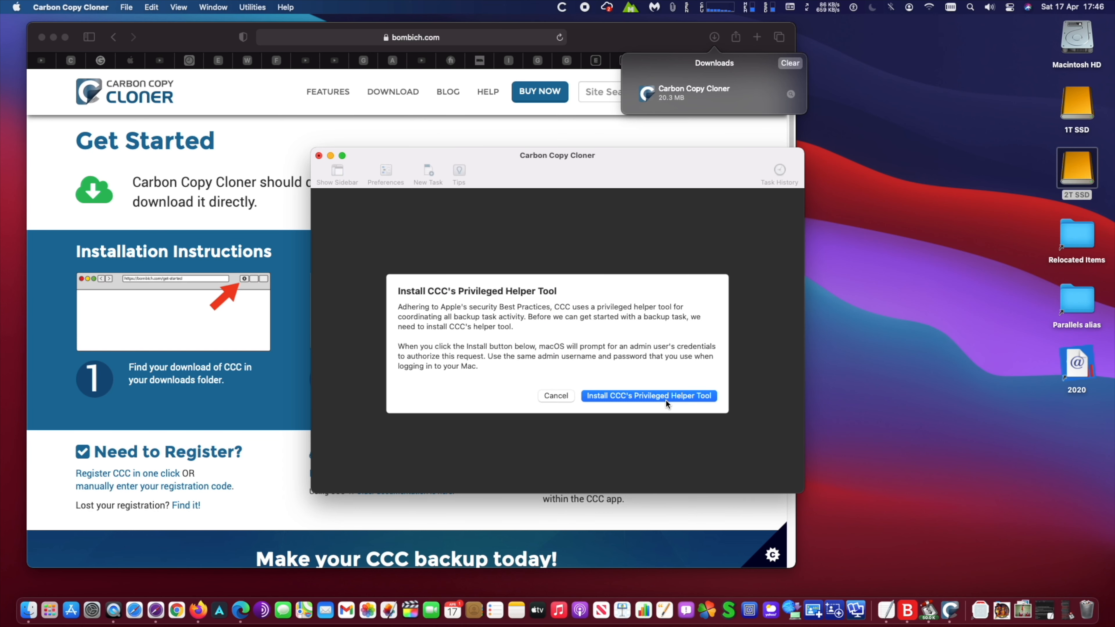
{"action": "left_click", "coordinate": [648, 396]}
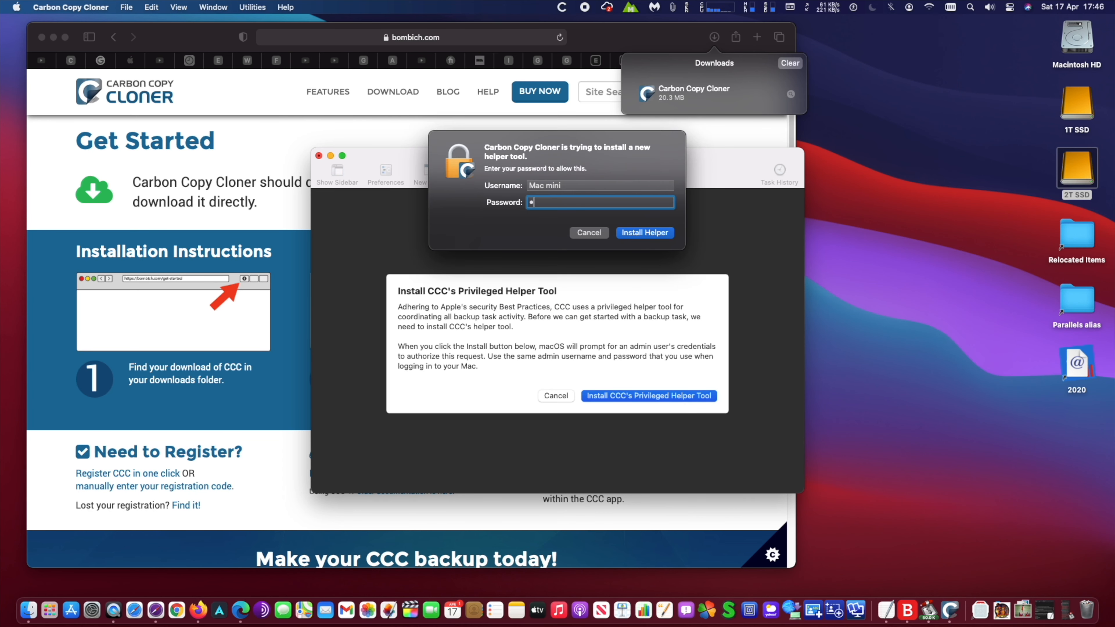
{"action": "left_click", "coordinate": [643, 232]}
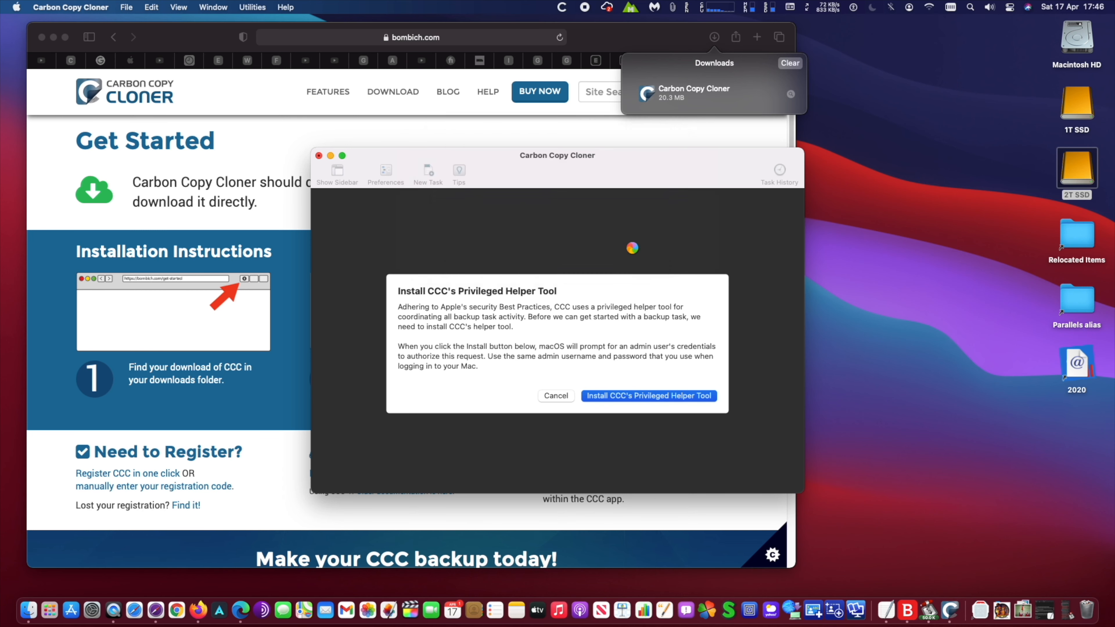
{"action": "left_click", "coordinate": [648, 395]}
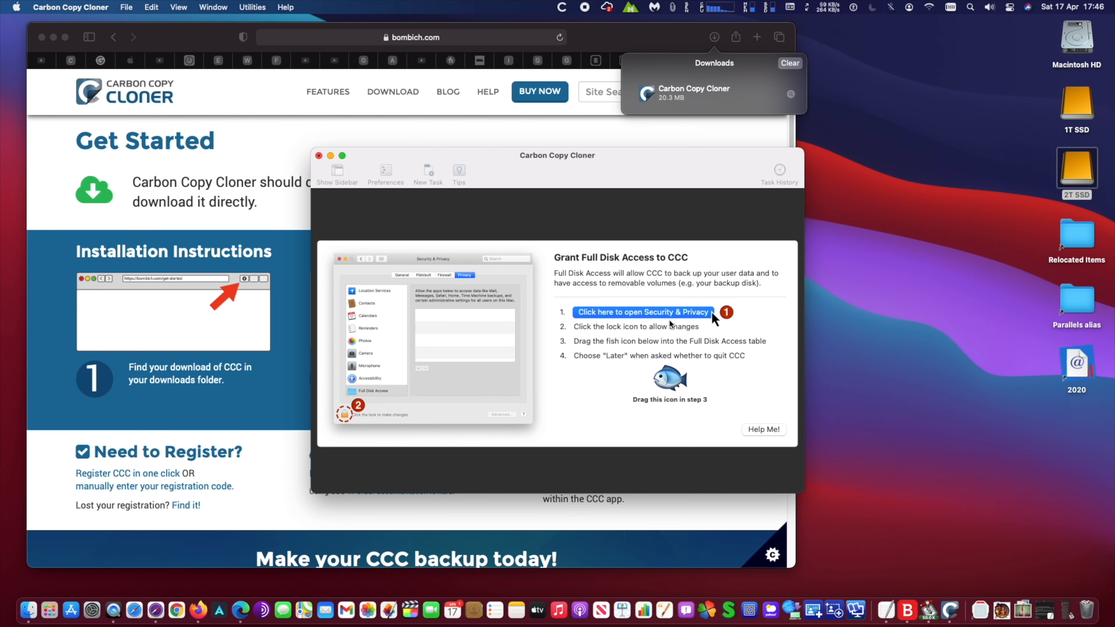
Enable the CCC helper under Full Disk Access in Security & Privacy.
{"action": "left_click", "coordinate": [640, 312]}
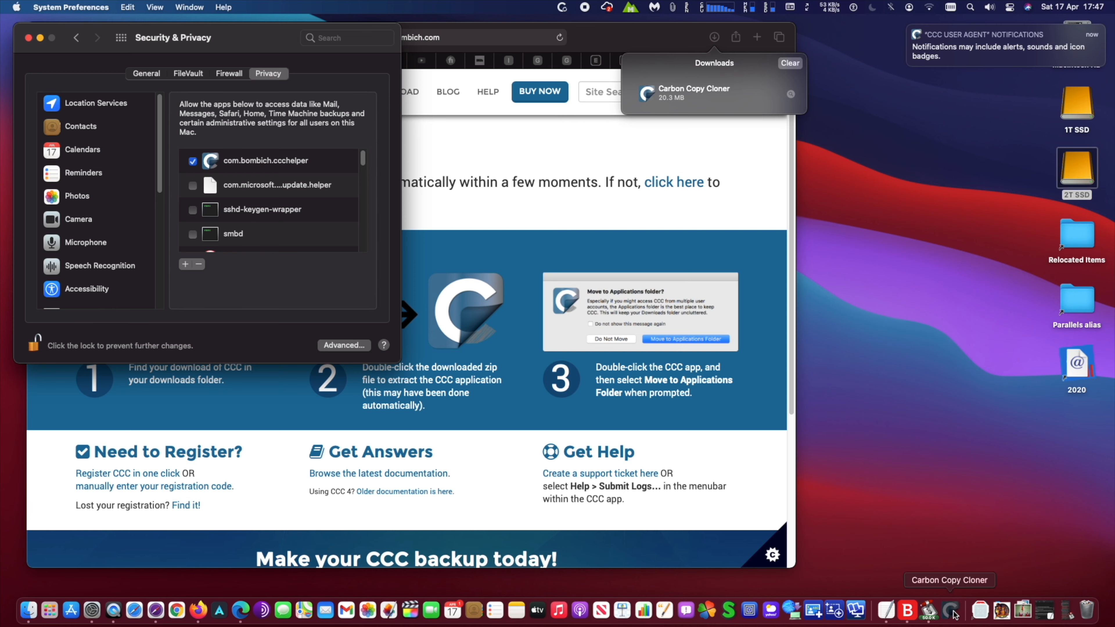
{"action": "left_click", "coordinate": [950, 610]}
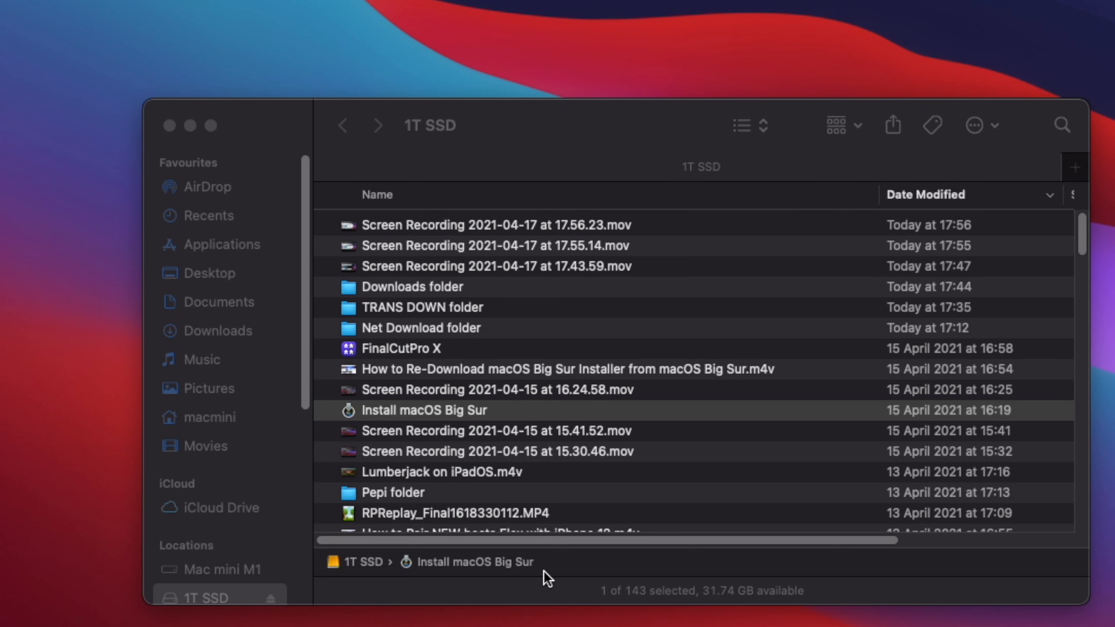
{"action": "mouse_move", "coordinate": [452, 475]}
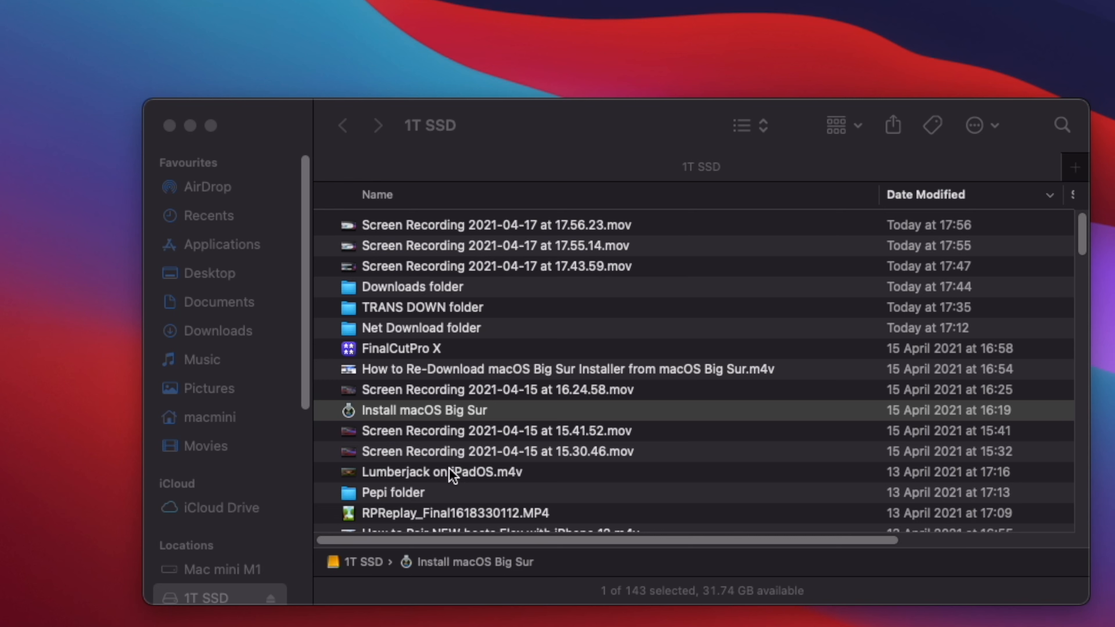
{"action": "mouse_move", "coordinate": [430, 425]}
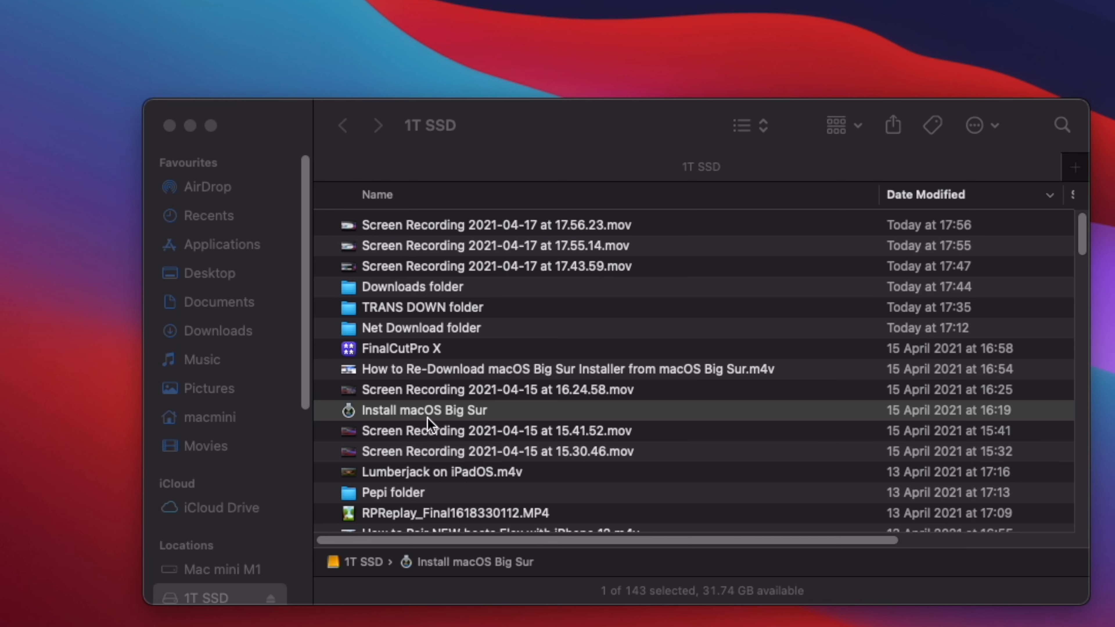
{"action": "mouse_move", "coordinate": [431, 427]}
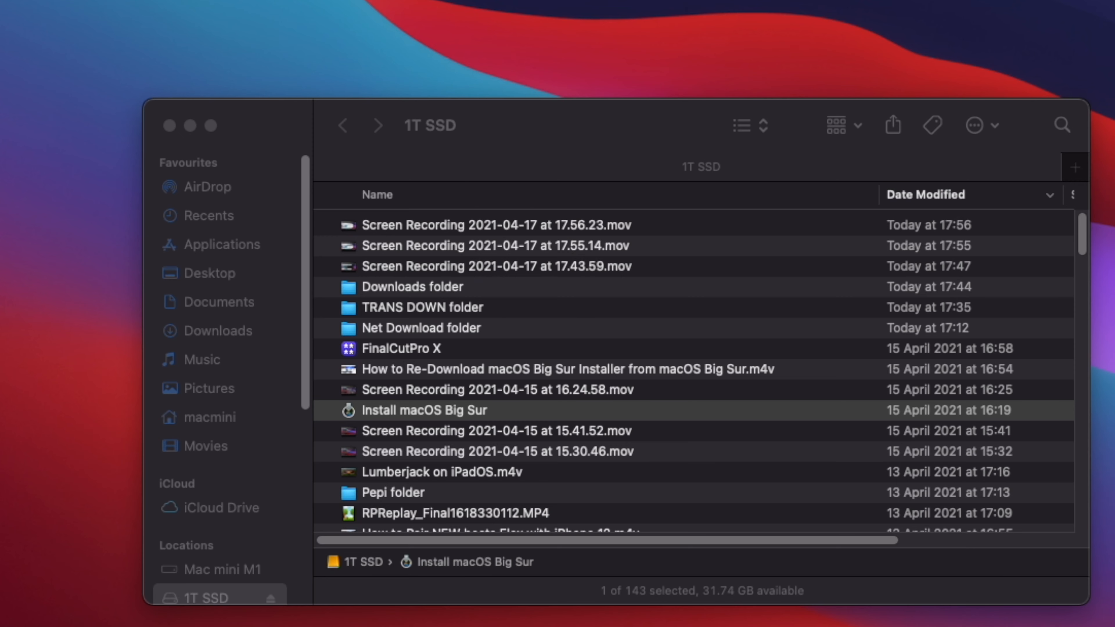
Start Install macOS Big Sur, accept the licence, and choose the 2T SSD from all disks.
{"action": "double_click", "coordinate": [424, 409]}
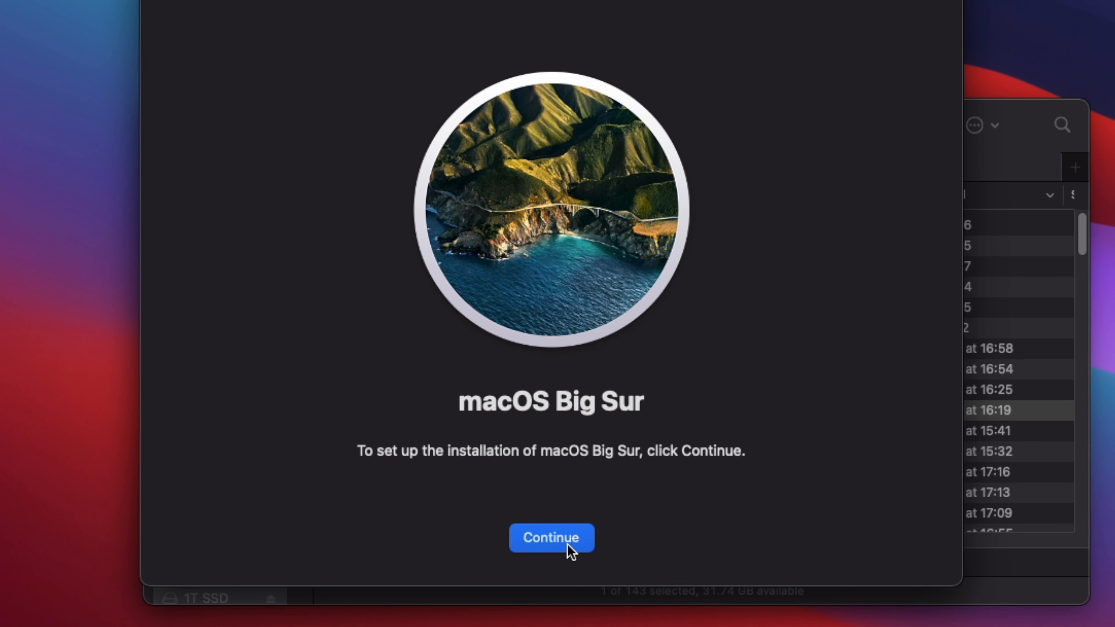
{"action": "left_click", "coordinate": [550, 537]}
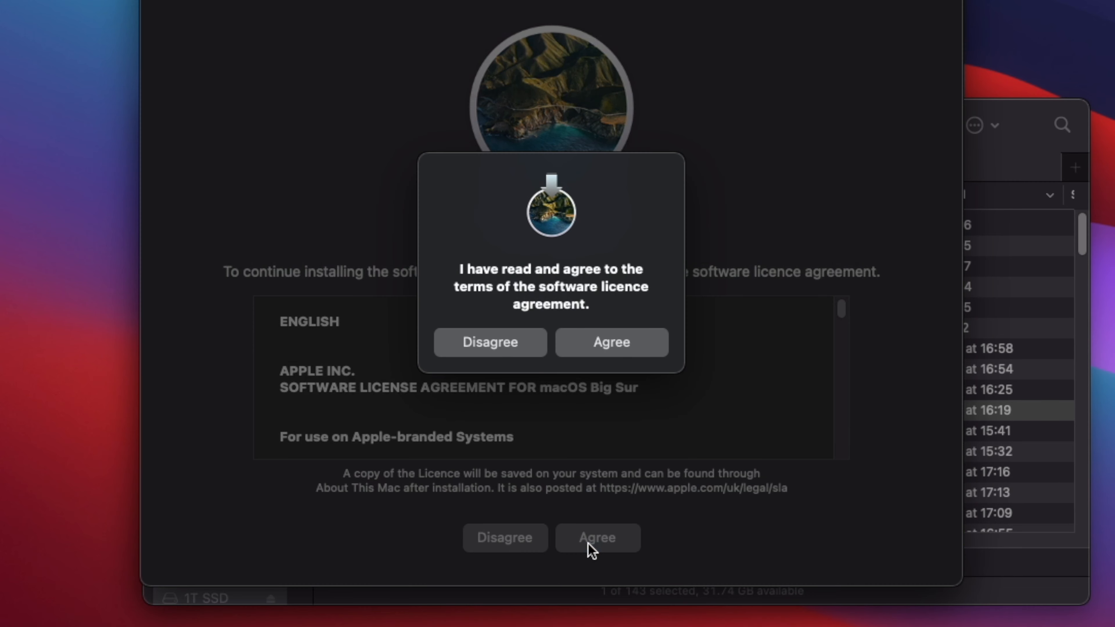
{"action": "left_click", "coordinate": [610, 342]}
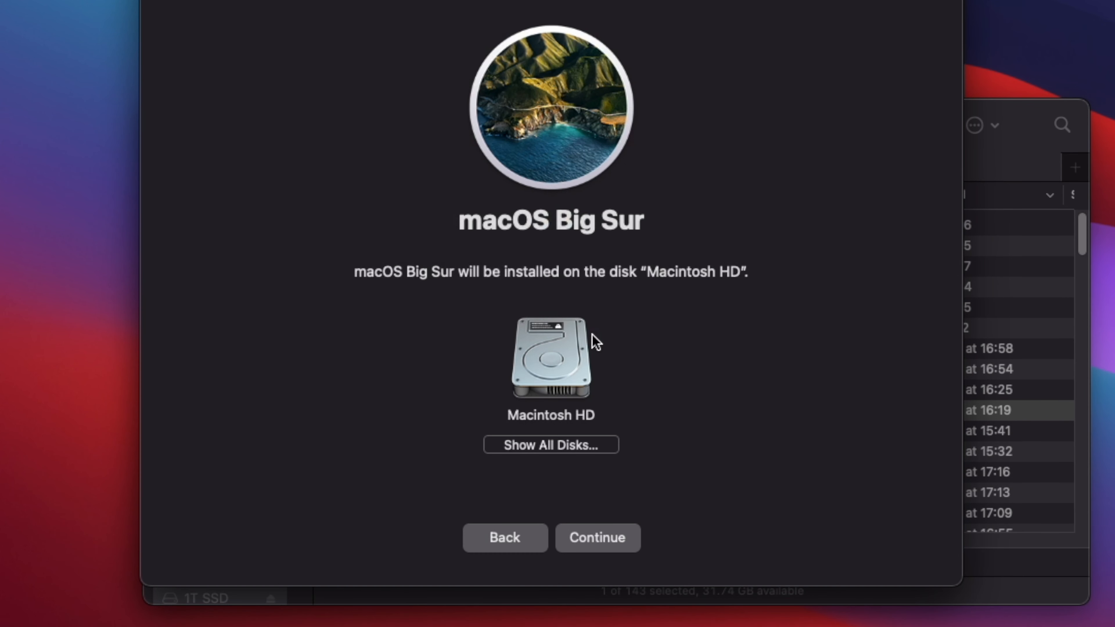
{"action": "left_click", "coordinate": [550, 444]}
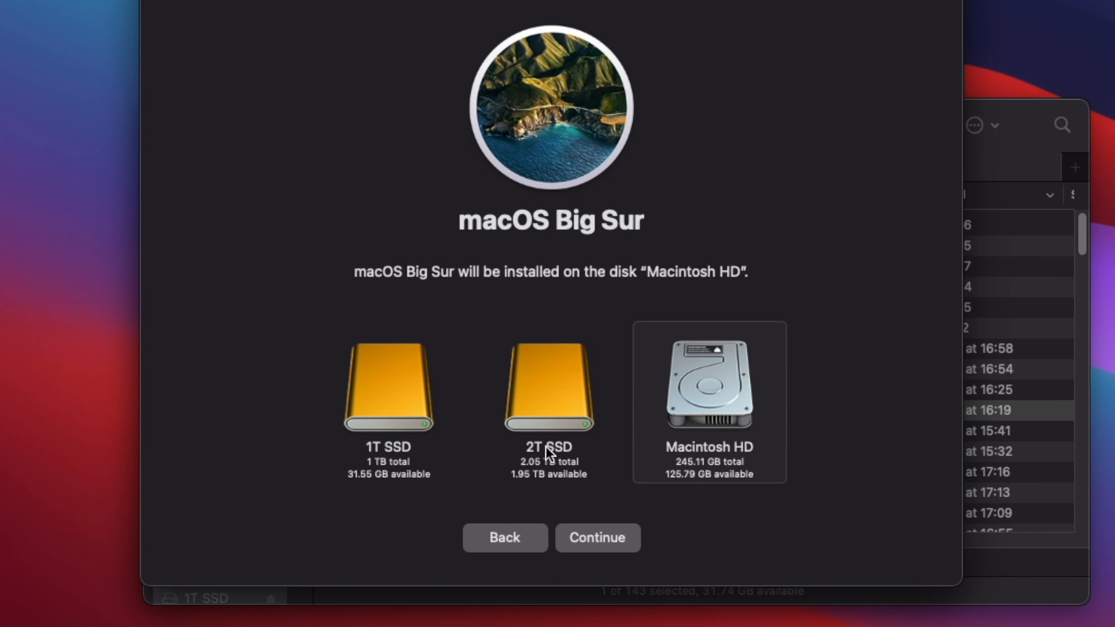
{"action": "left_click", "coordinate": [548, 385]}
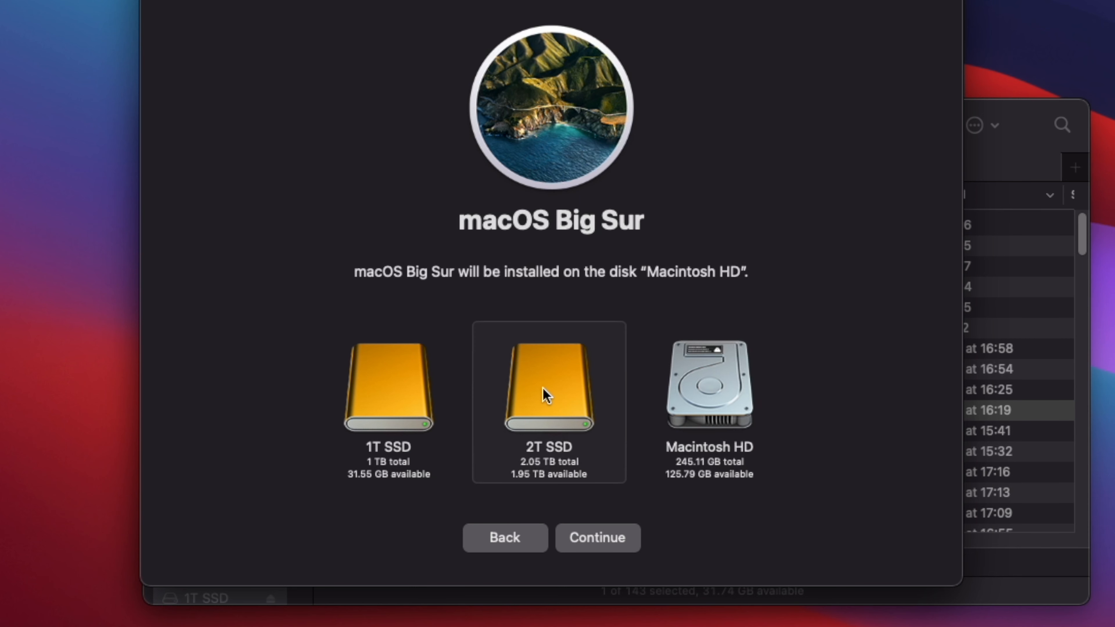
{"action": "left_click", "coordinate": [548, 384]}
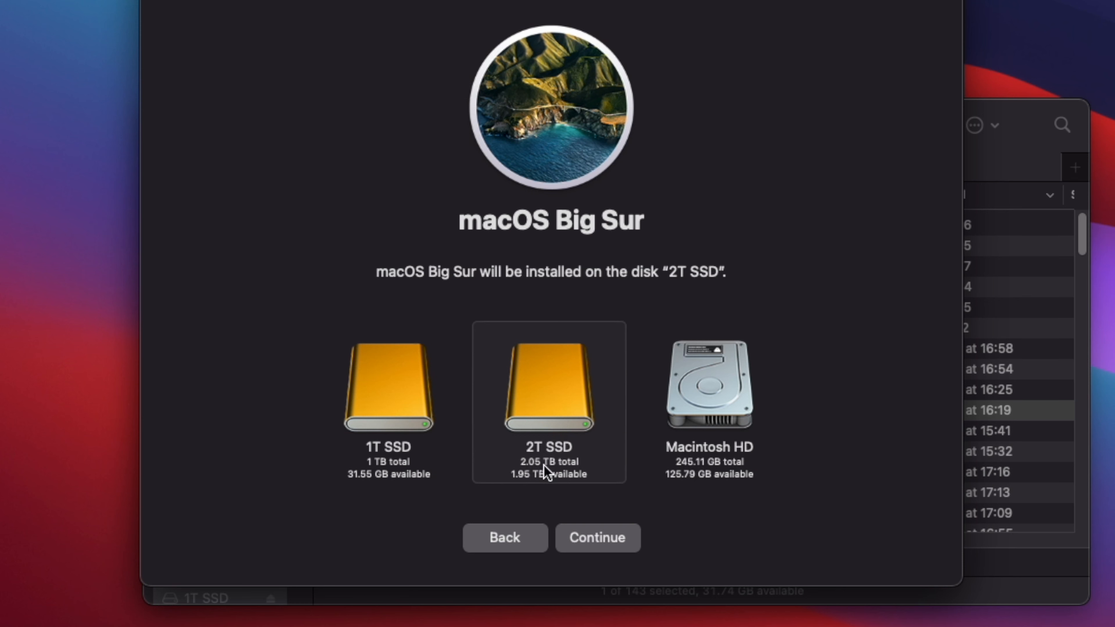
{"action": "mouse_move", "coordinate": [595, 535]}
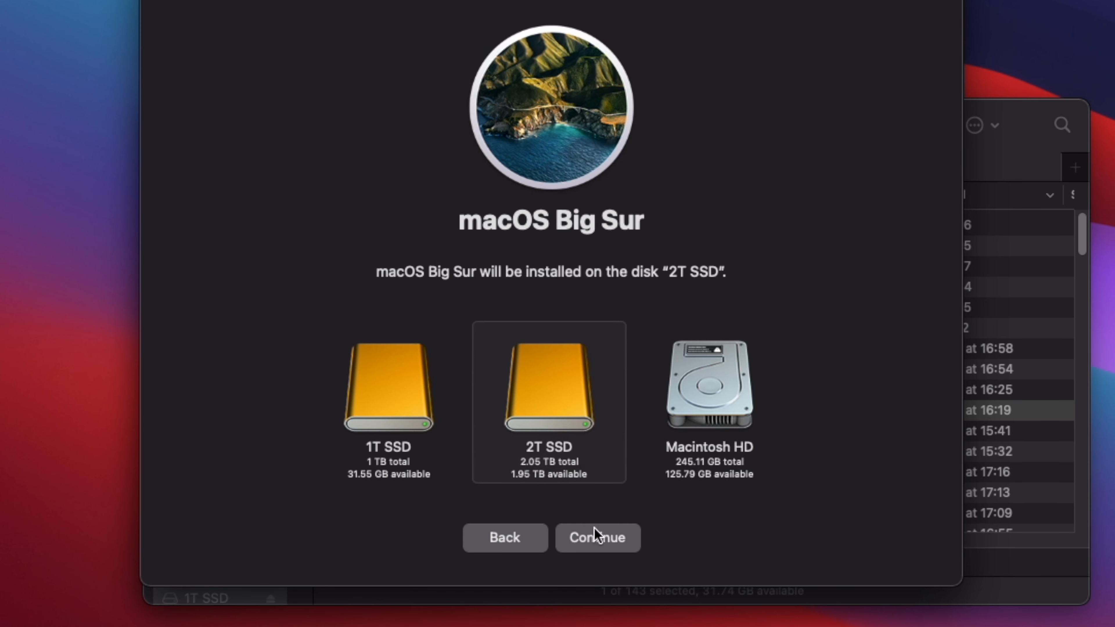
Set Mac mini as volume owner, authenticate, and begin installing Big Sur onto the 2T SSD.
{"action": "left_click", "coordinate": [596, 538]}
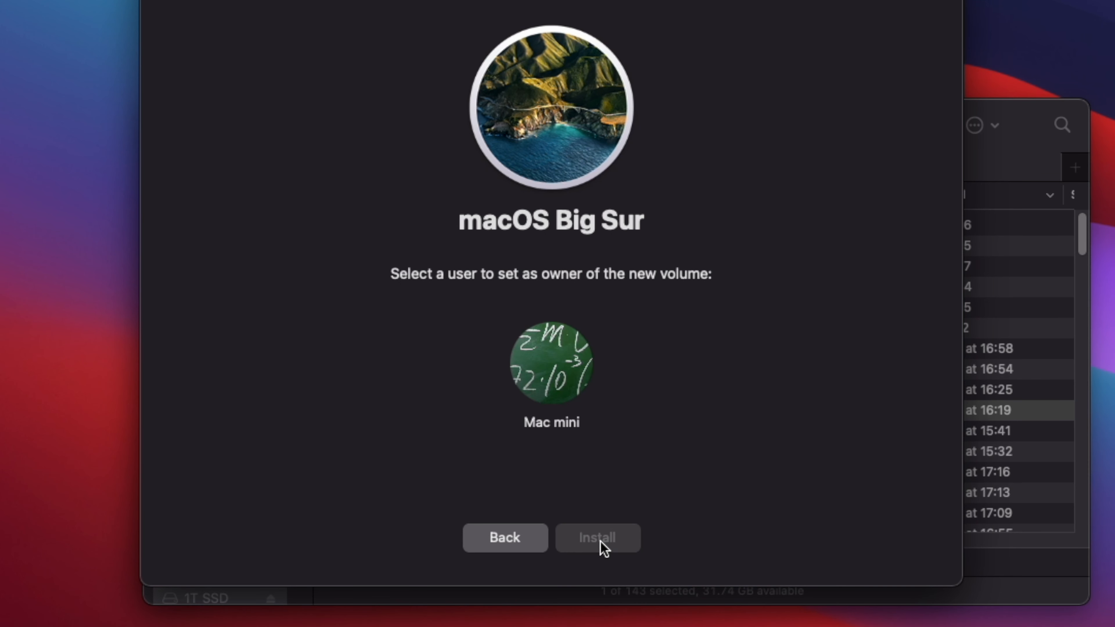
{"action": "left_click", "coordinate": [551, 362]}
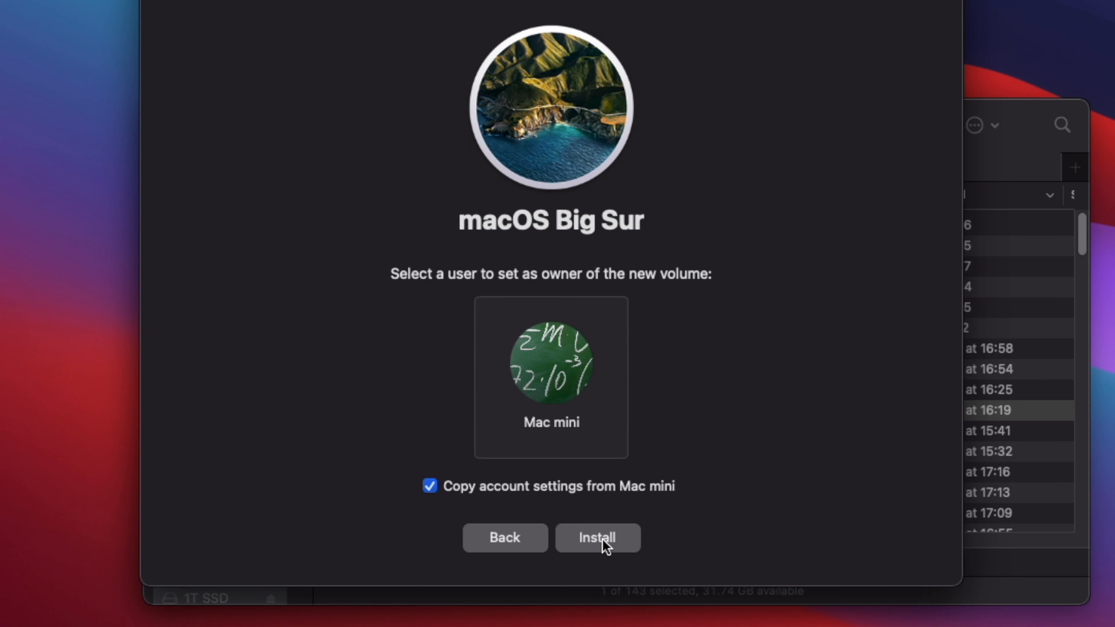
{"action": "left_click", "coordinate": [596, 536]}
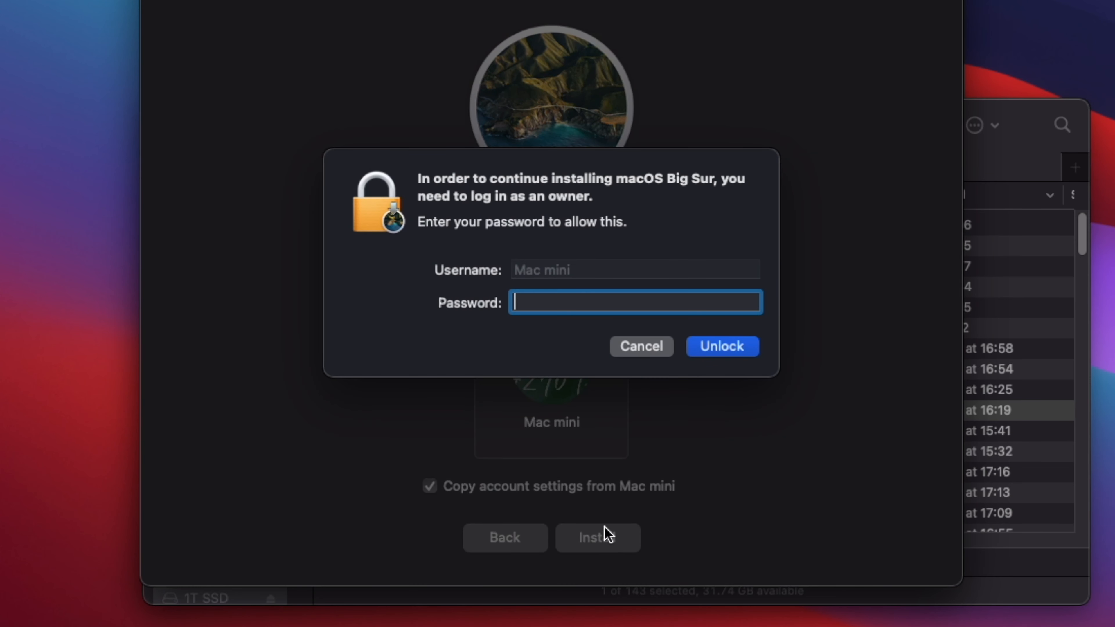
{"action": "type", "text": "••••"}
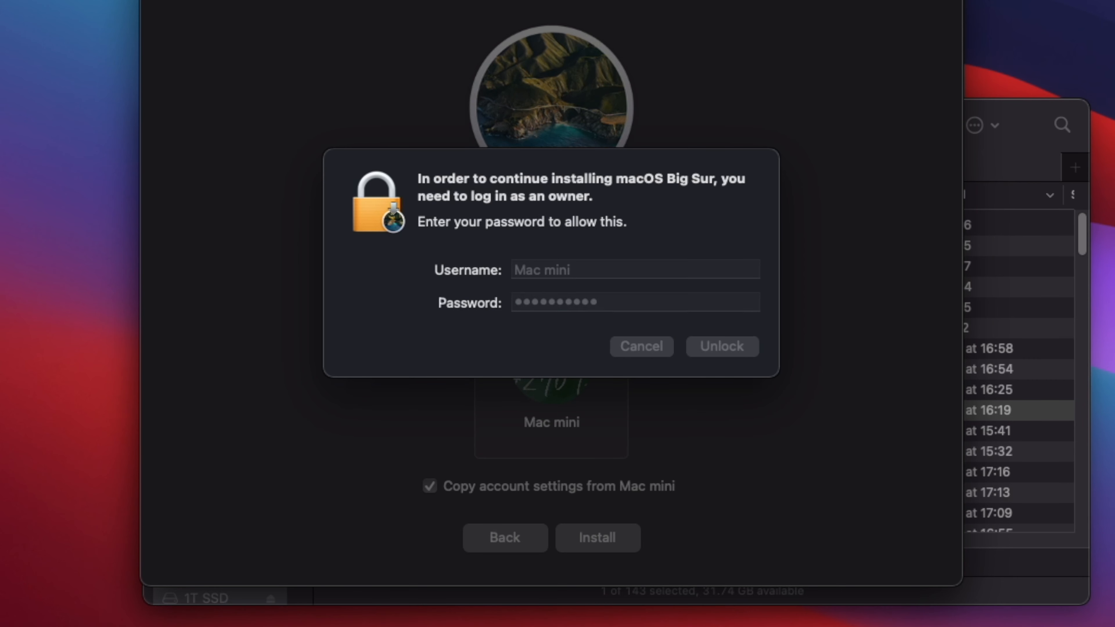
{"action": "left_click", "coordinate": [721, 346]}
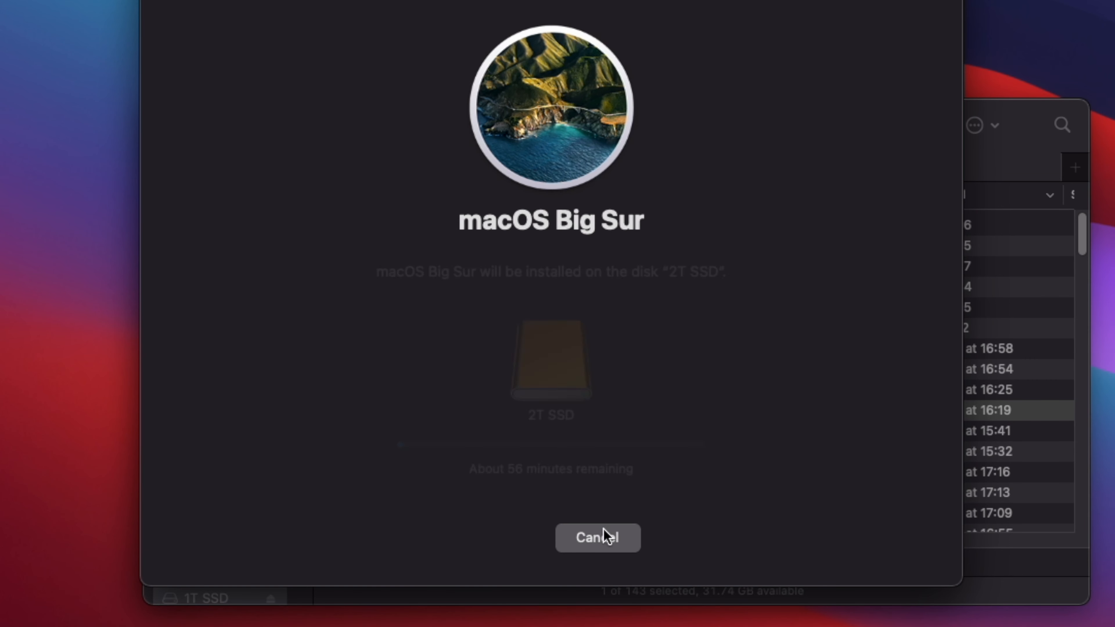